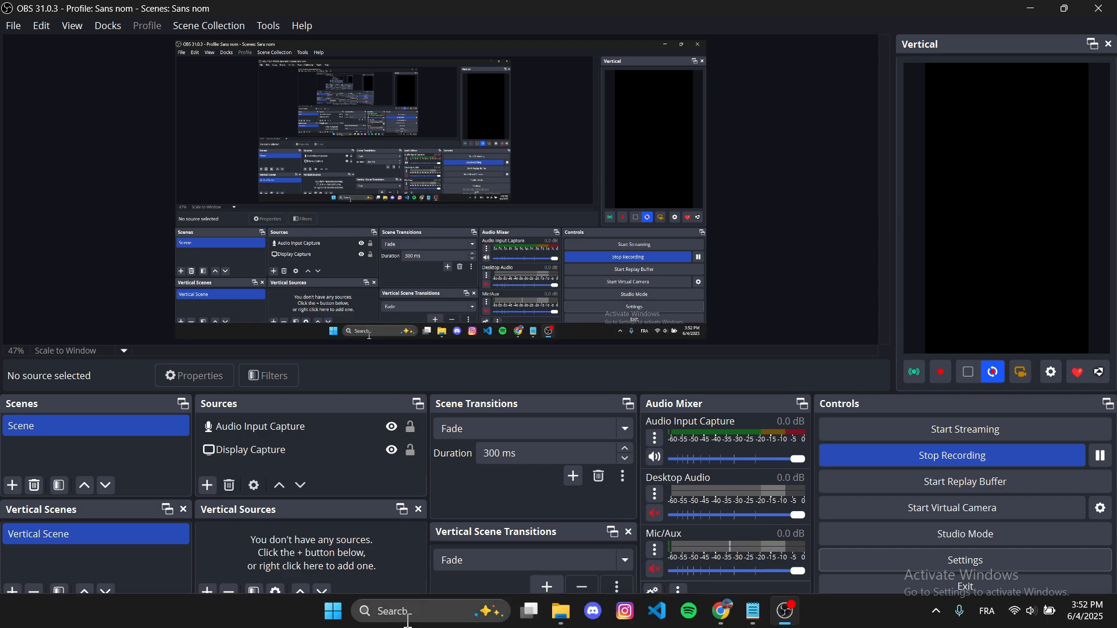
Step: Search 'set' and launch the Windows Settings app
{"action": "type", "text": "set"}
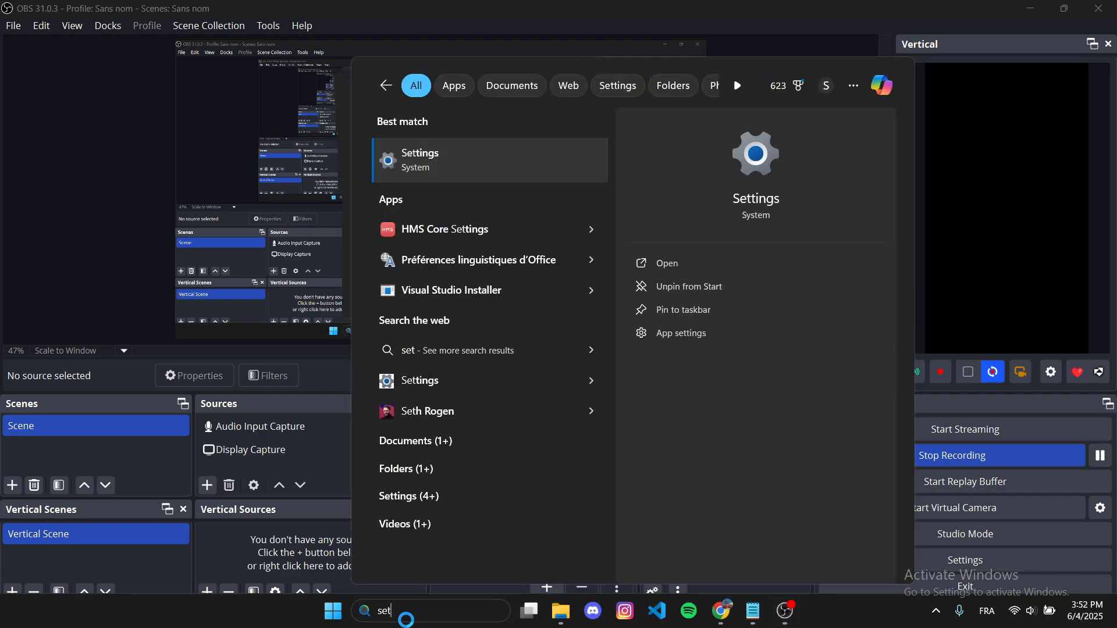
{"action": "left_click", "coordinate": [419, 160]}
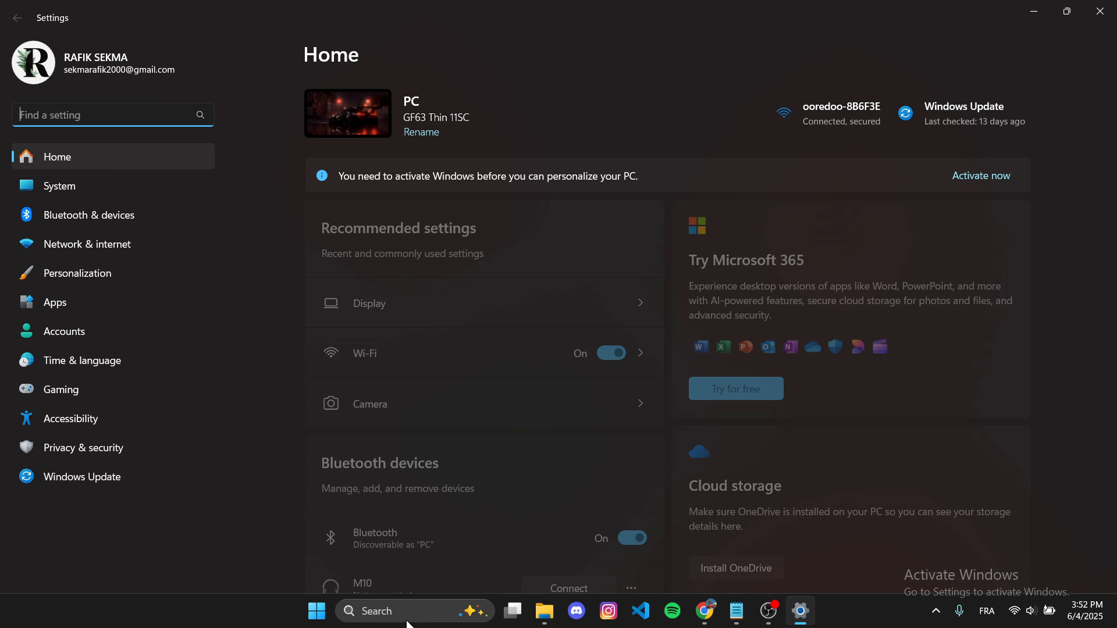
Step: Go to System > Display and scroll down to Related settings
{"action": "left_click", "coordinate": [60, 187]}
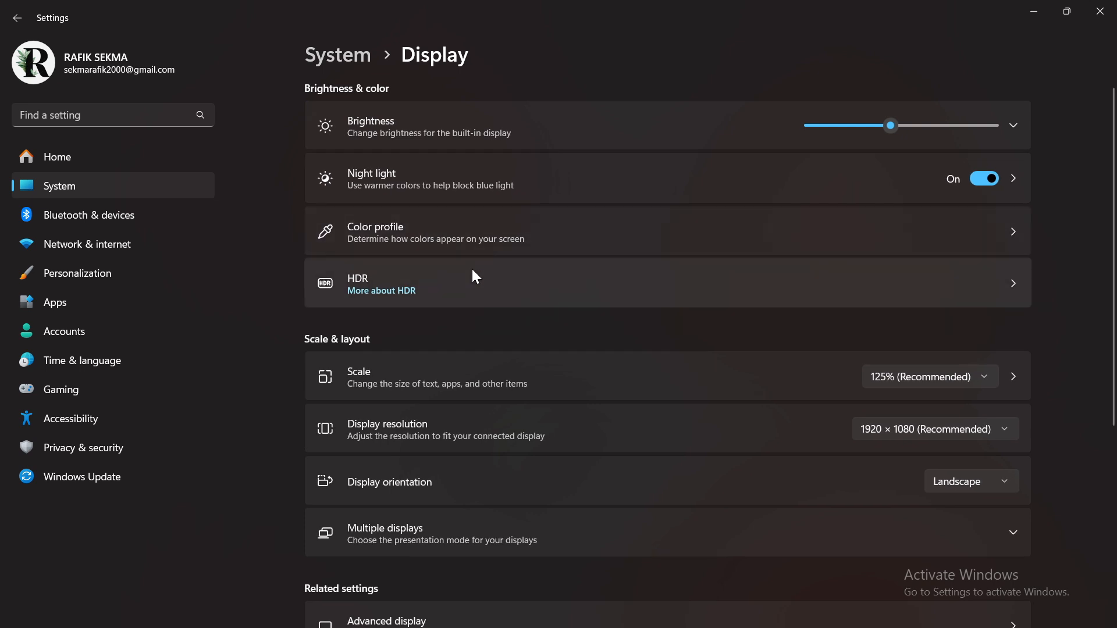
{"action": "scroll", "scroll_direction": "down", "scroll_amount": 3}
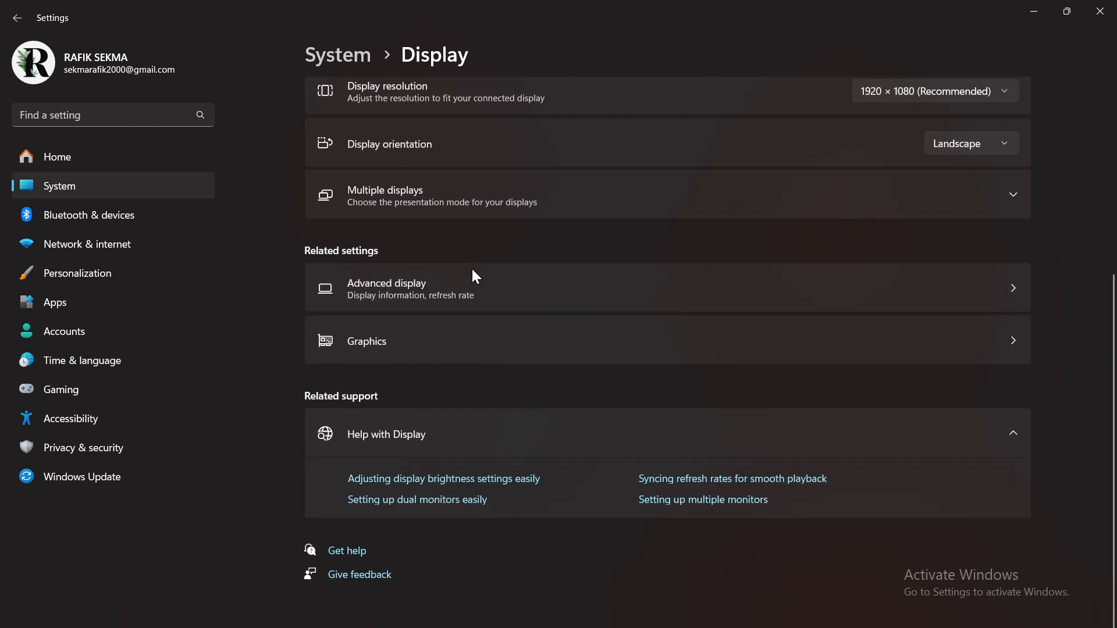
Step: Open Graphics and expand OBS Studio to verify its High Performance GPU preference
{"action": "left_click", "coordinate": [367, 341]}
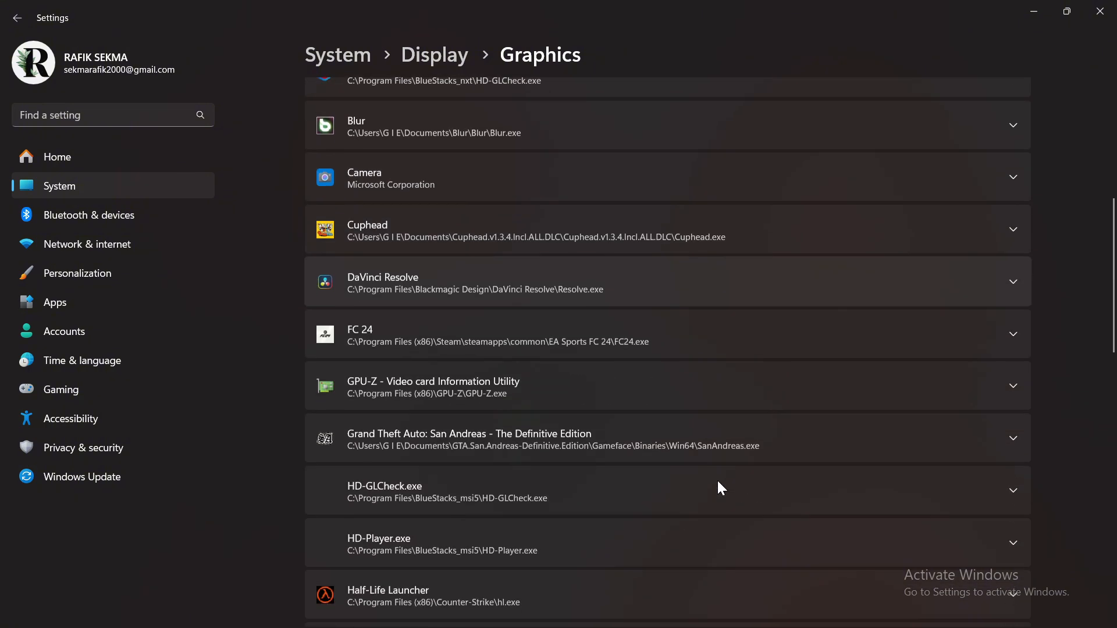
{"action": "scroll", "scroll_direction": "down", "scroll_amount": 3}
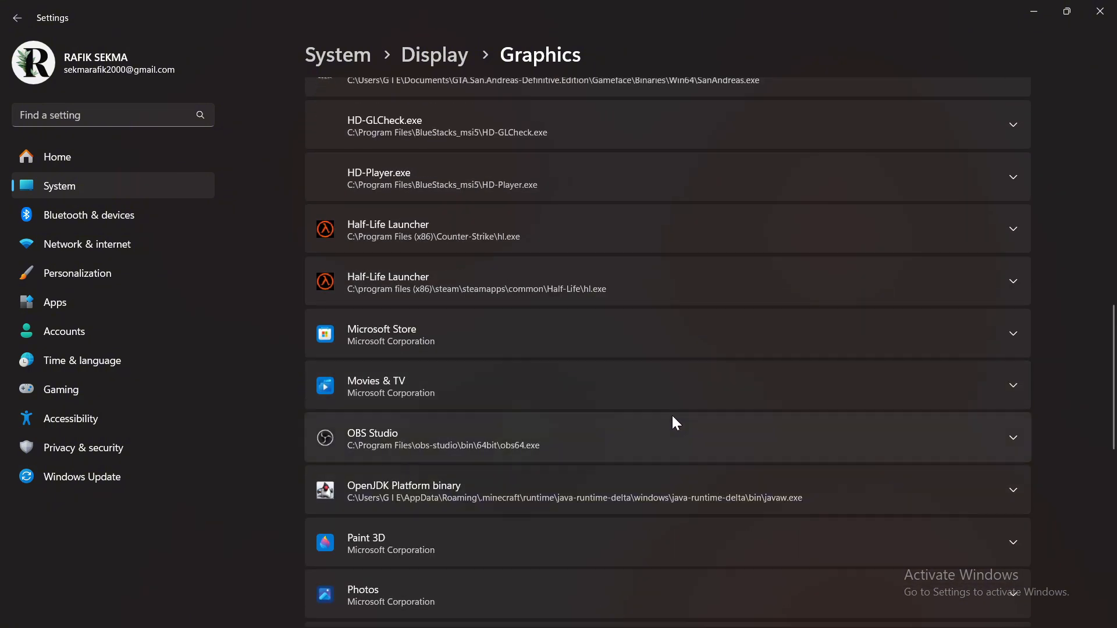
{"action": "left_click", "coordinate": [668, 437]}
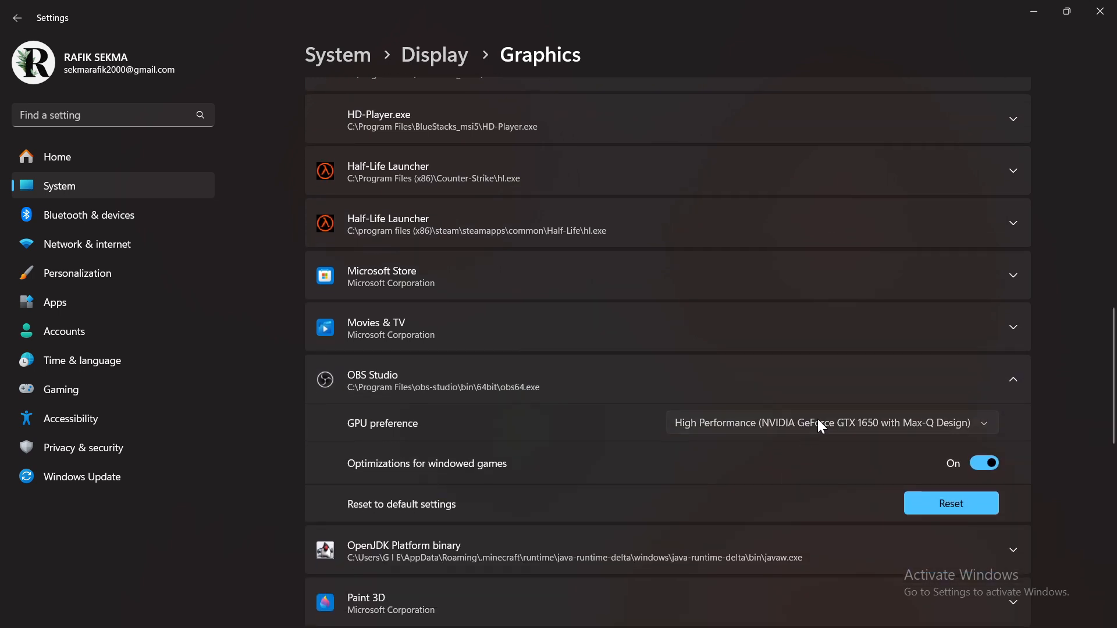
{"action": "mouse_move", "coordinate": [642, 424]}
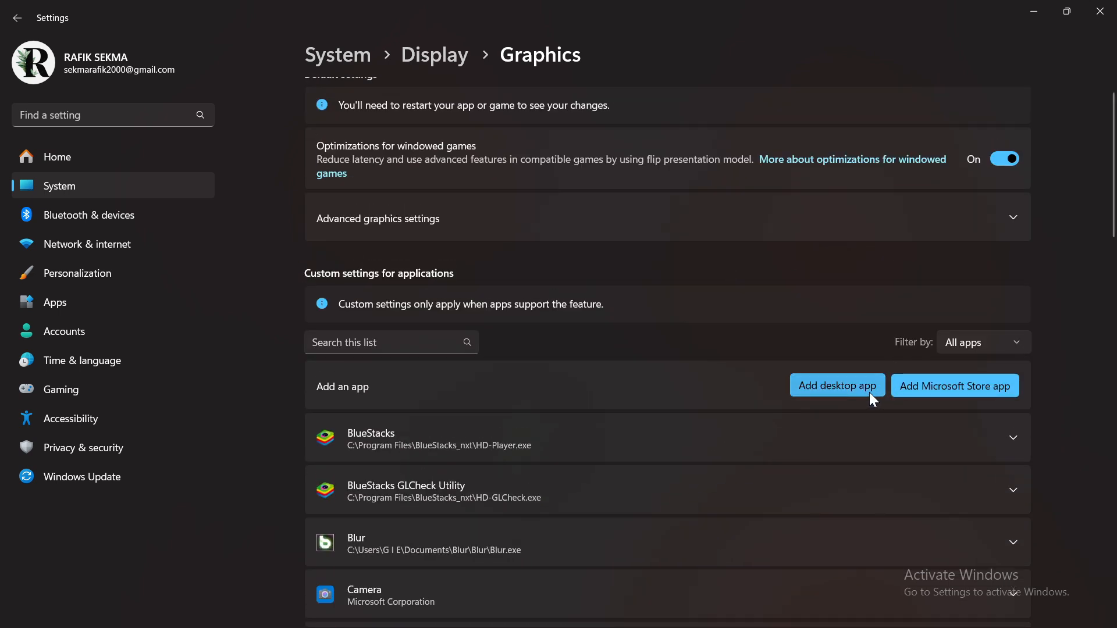
Step: Add obs64 from C:\Program Files\obs-studio\bin\64bit as a custom graphics desktop app
{"action": "left_click", "coordinate": [837, 385]}
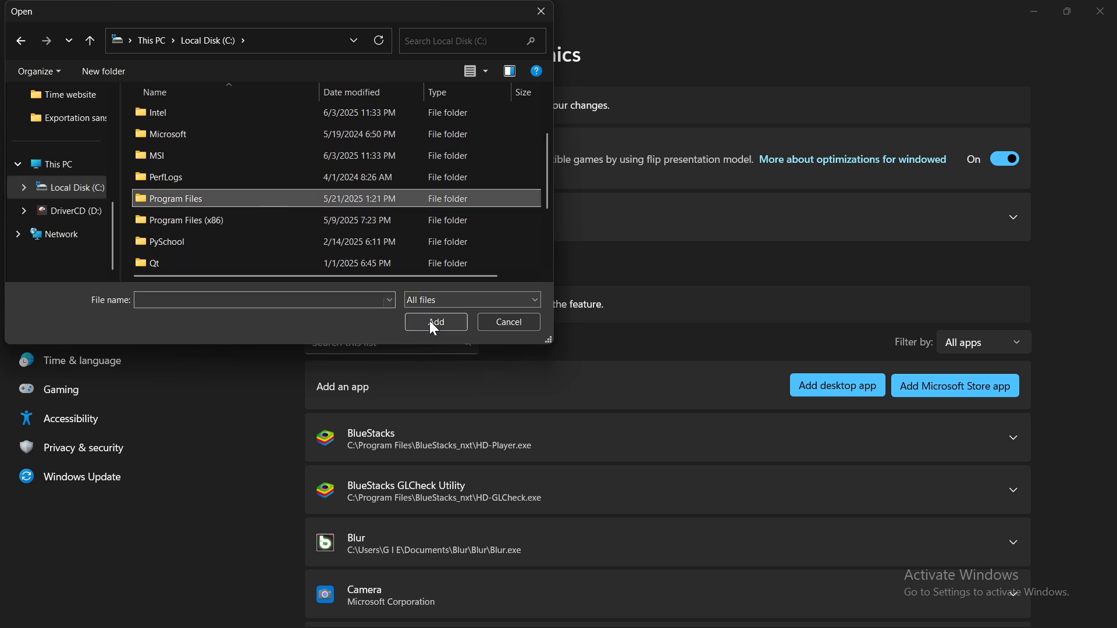
{"action": "double_click", "coordinate": [174, 198]}
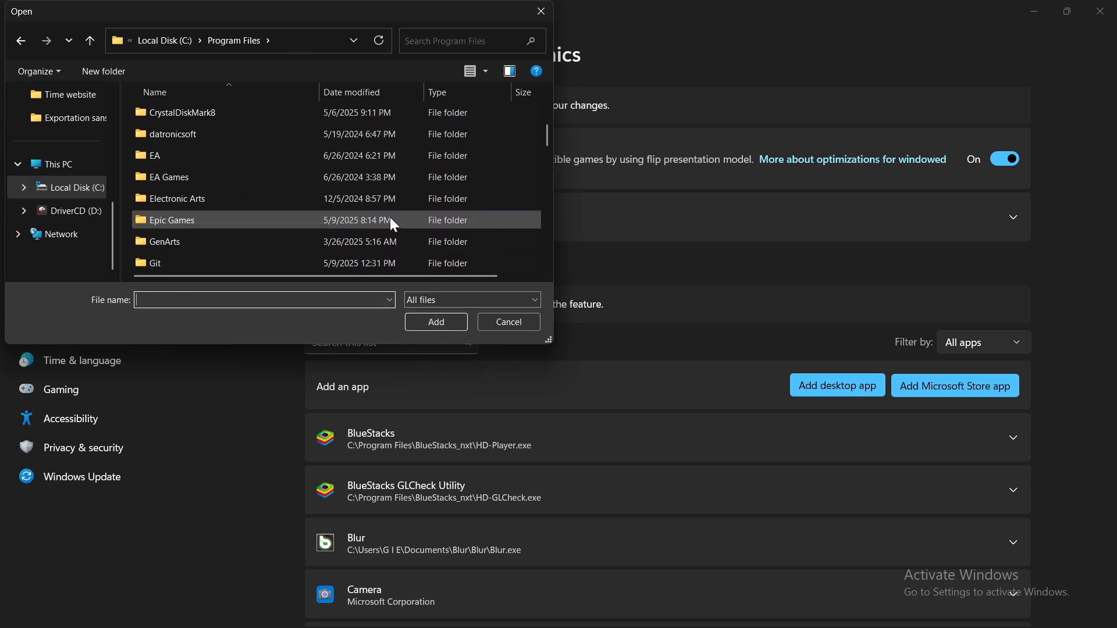
{"action": "scroll", "scroll_direction": "down", "scroll_amount": 3}
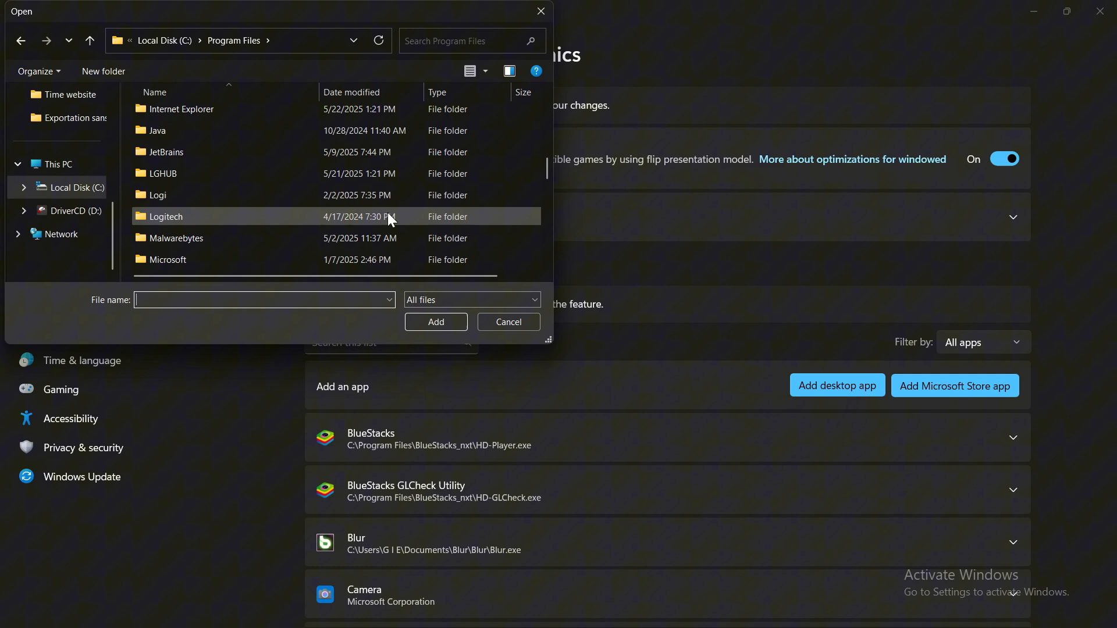
{"action": "scroll", "scroll_direction": "down", "scroll_amount": 3}
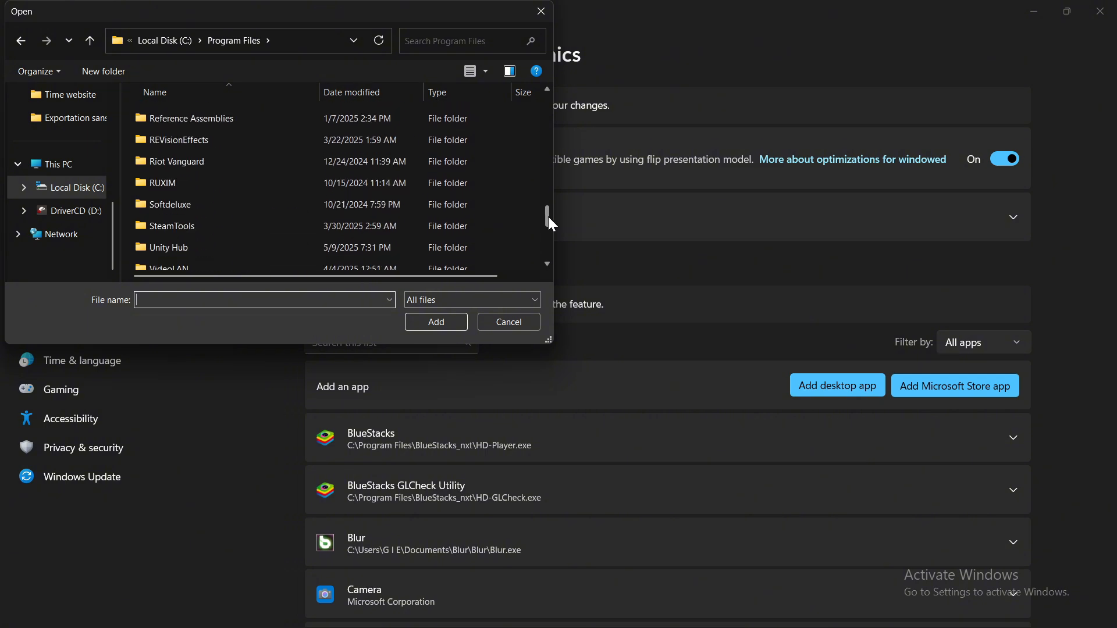
{"action": "left_click", "coordinate": [162, 201]}
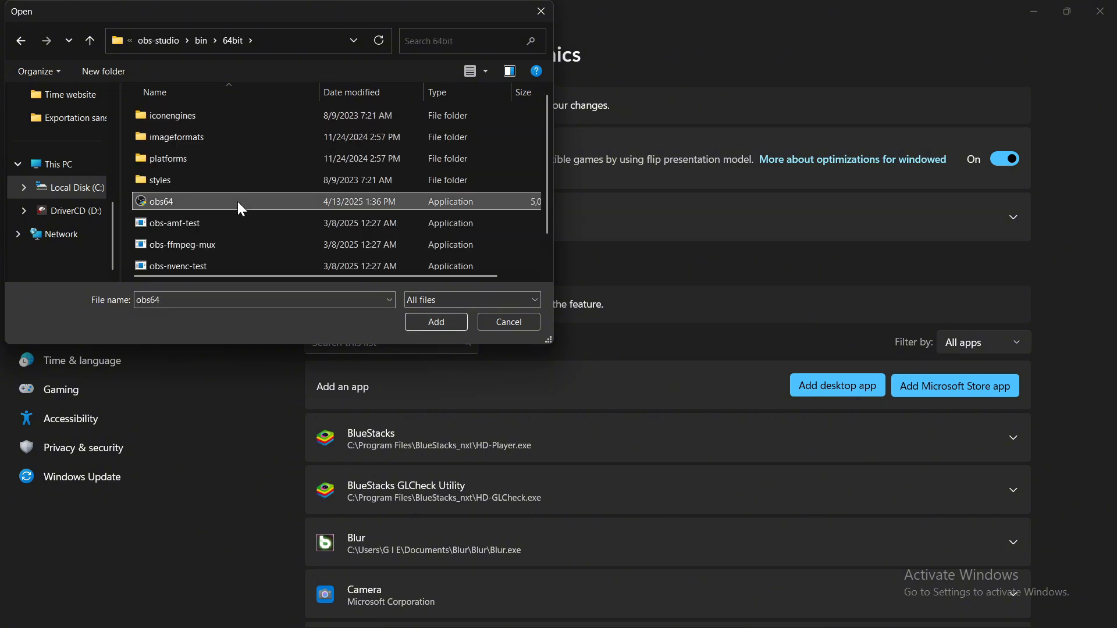
{"action": "left_click", "coordinate": [435, 321]}
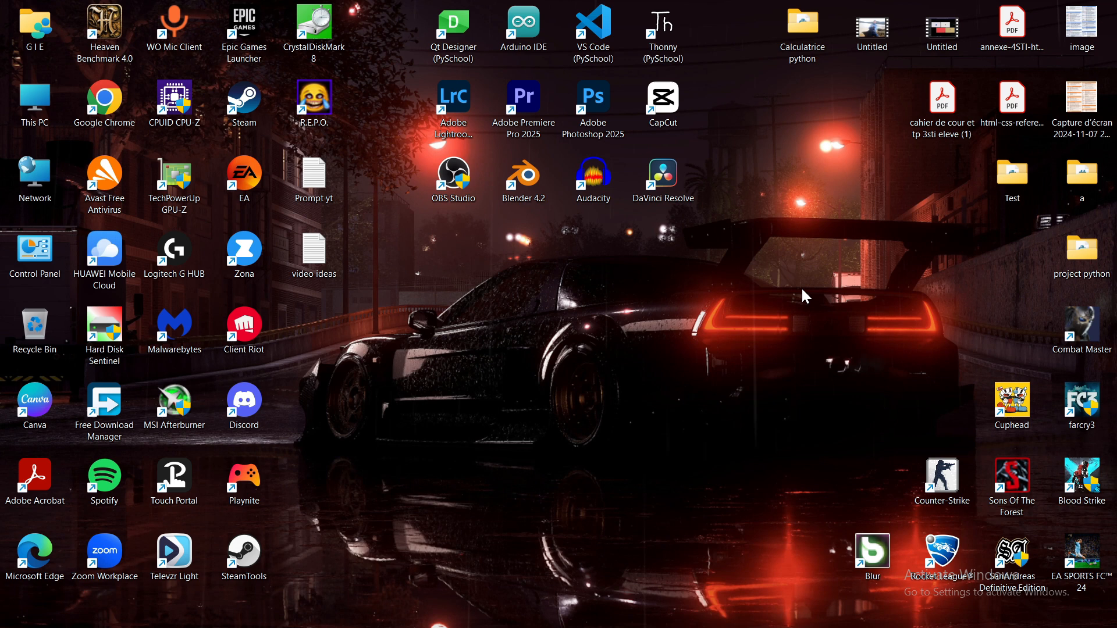
{"action": "left_click", "coordinate": [454, 174]}
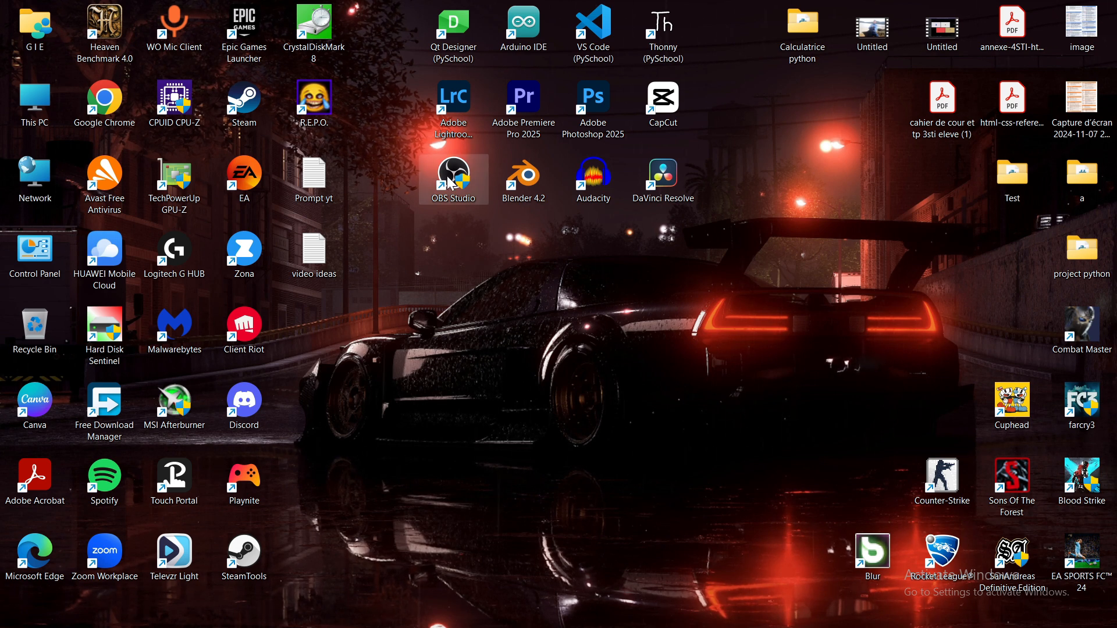
{"action": "right_click", "coordinate": [454, 171]}
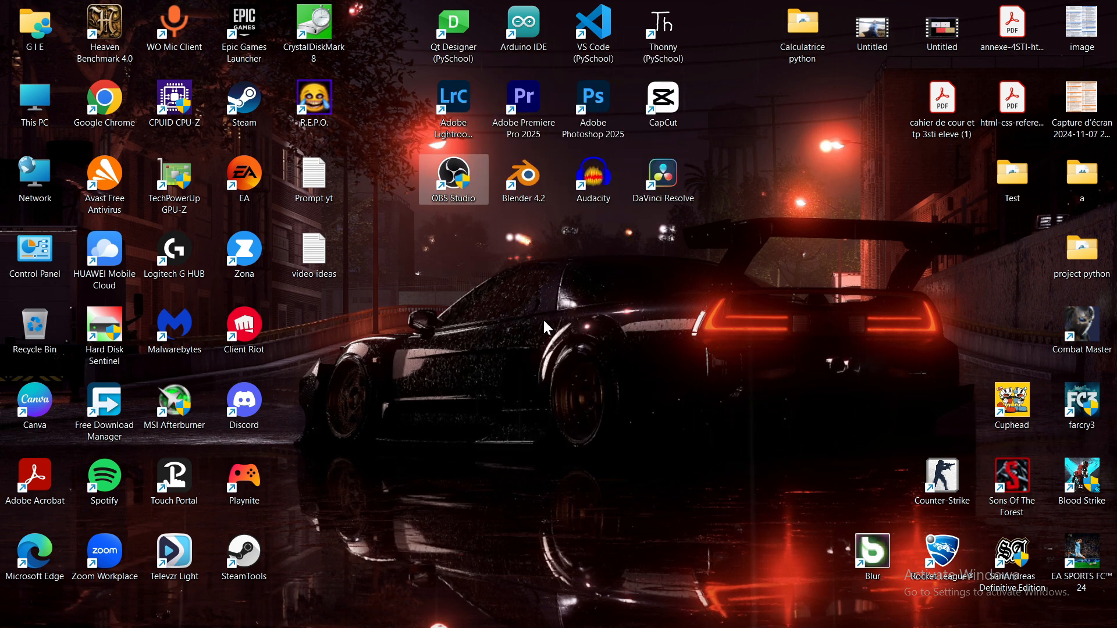
Step: Enable 'Run this program as an administrator' in the shortcut's Compatibility tab and apply
{"action": "left_click", "coordinate": [453, 180]}
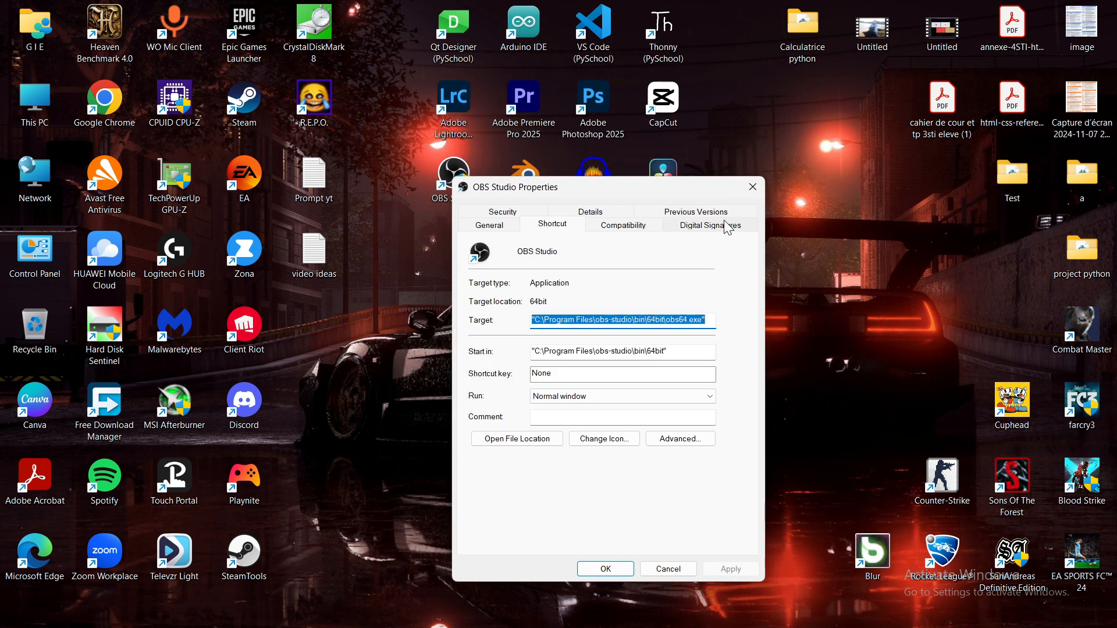
{"action": "left_click", "coordinate": [622, 224]}
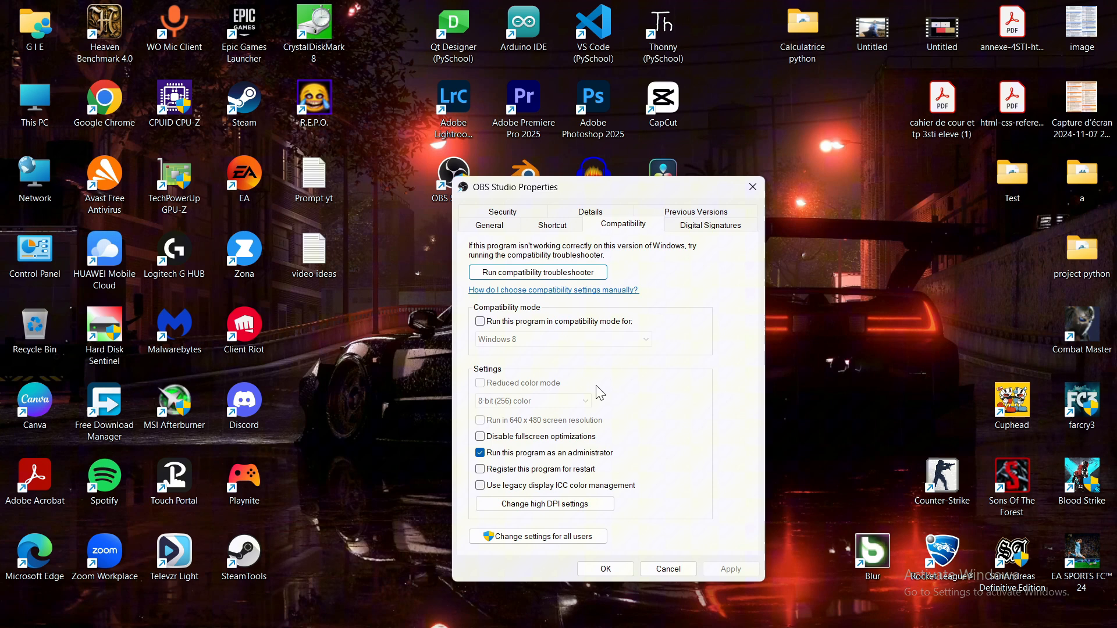
{"action": "left_click", "coordinate": [480, 453]}
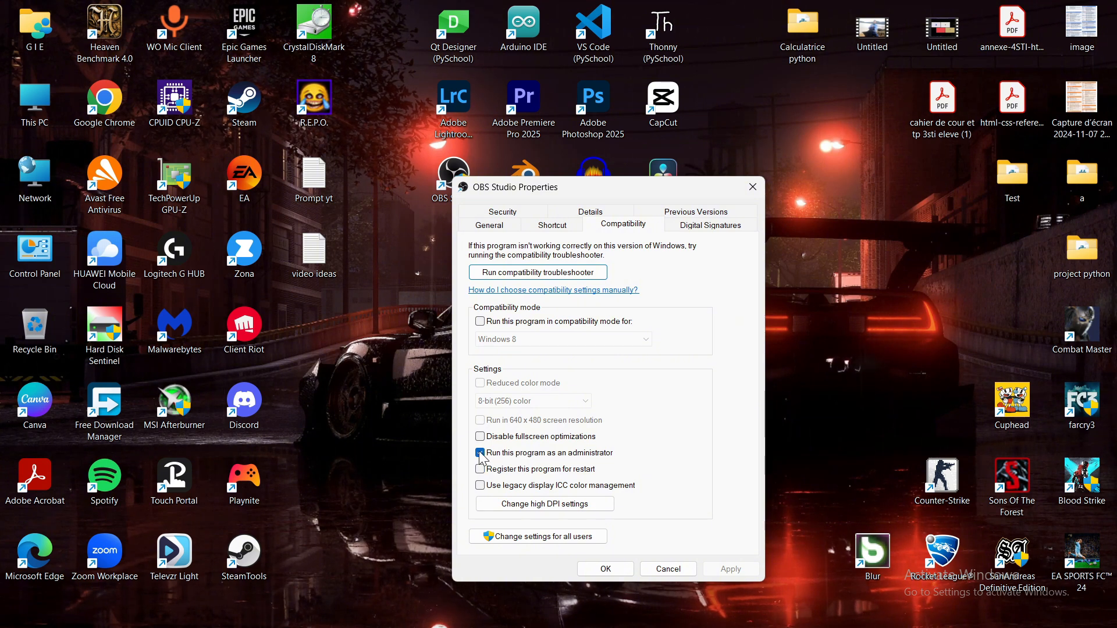
{"action": "left_click", "coordinate": [480, 452]}
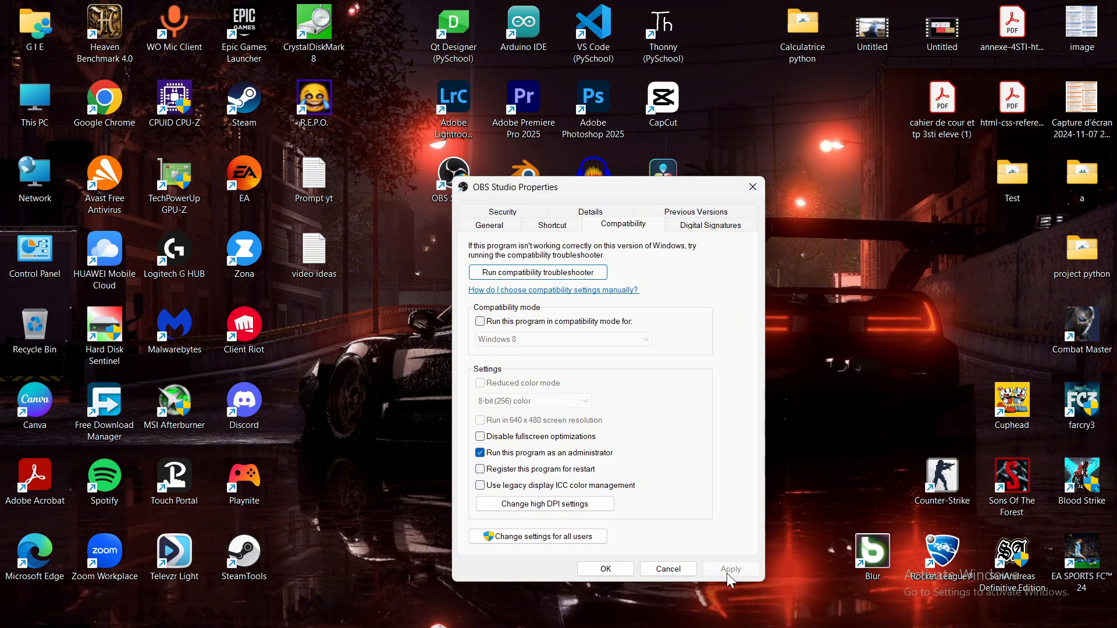